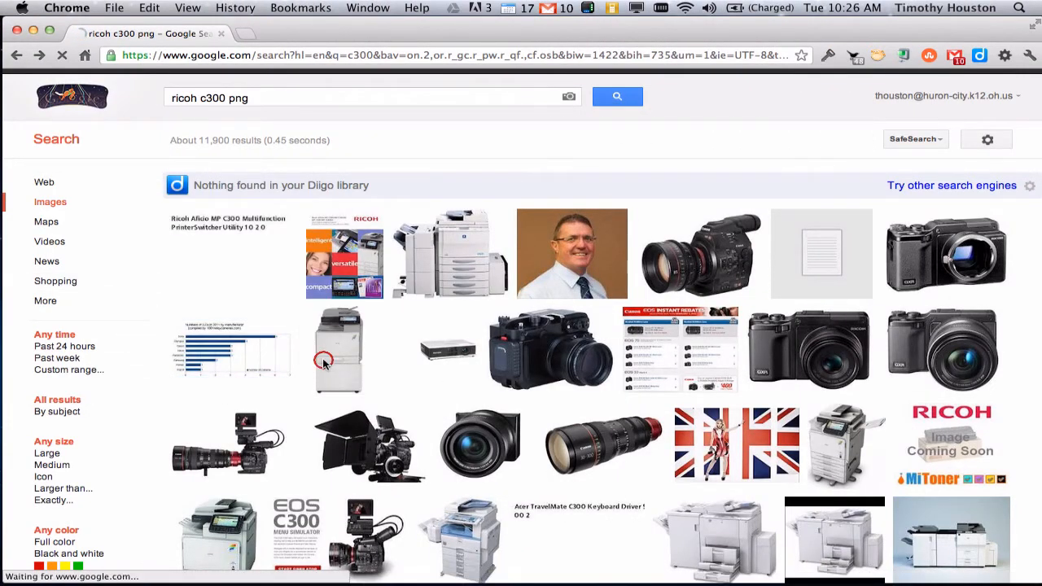
- Open the Ricoh copier image result and view the photo at full size in Chrome
click(337, 350)
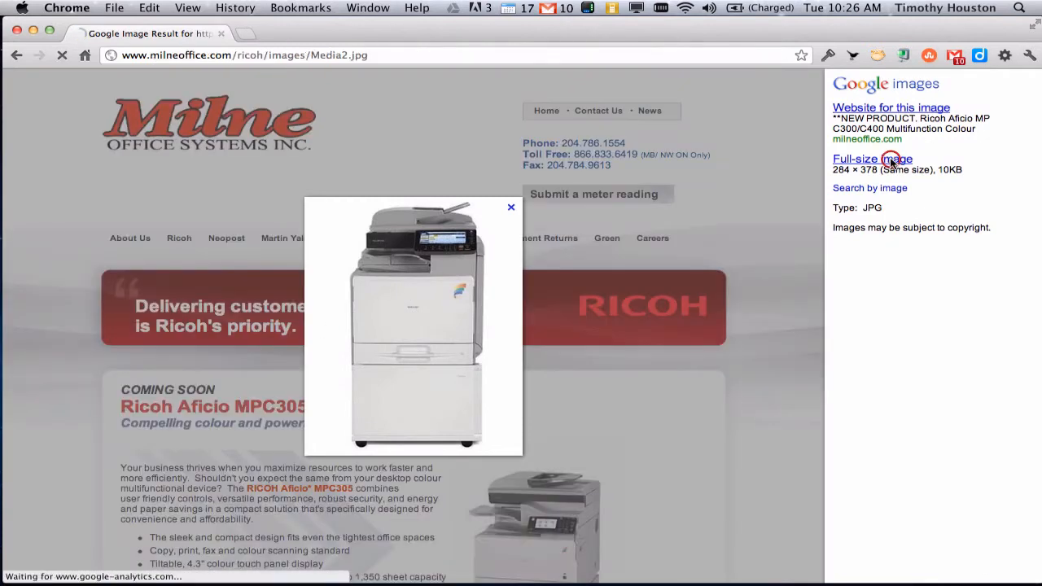
click(872, 159)
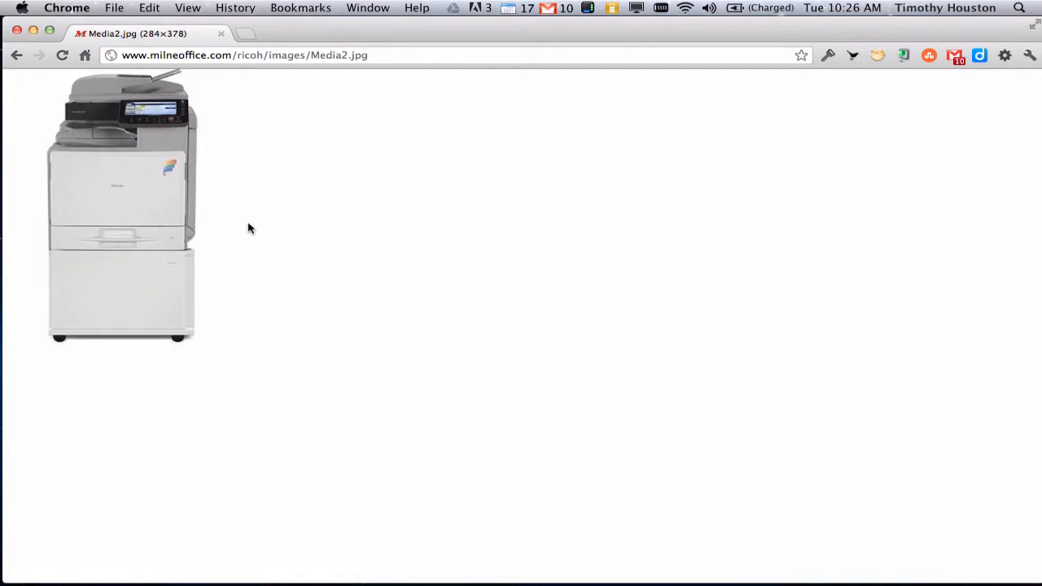
- Save the copier photo as Media2 in SelfService Images, overwriting the existing file
right_click(167, 178)
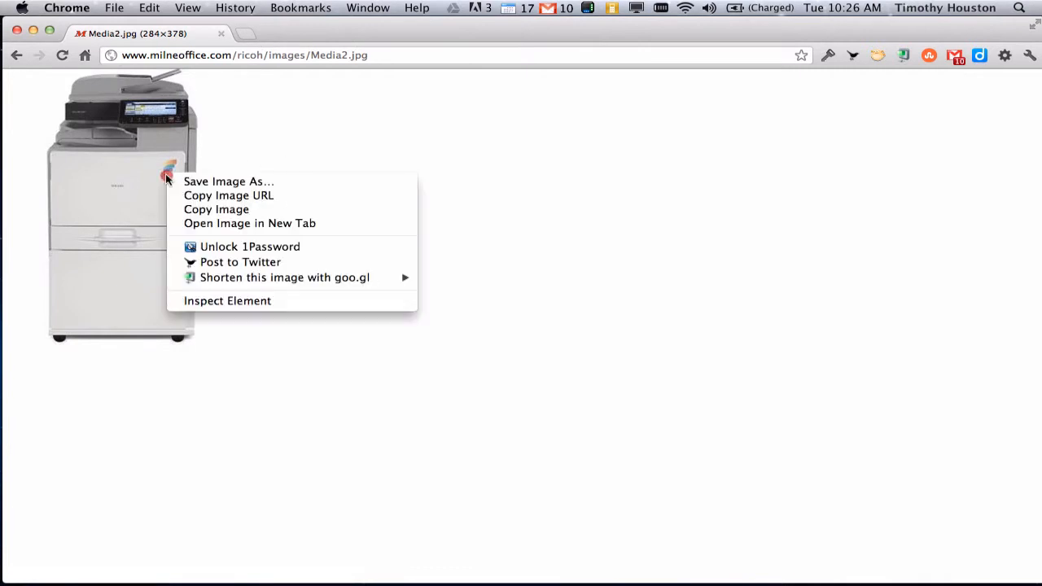
click(228, 182)
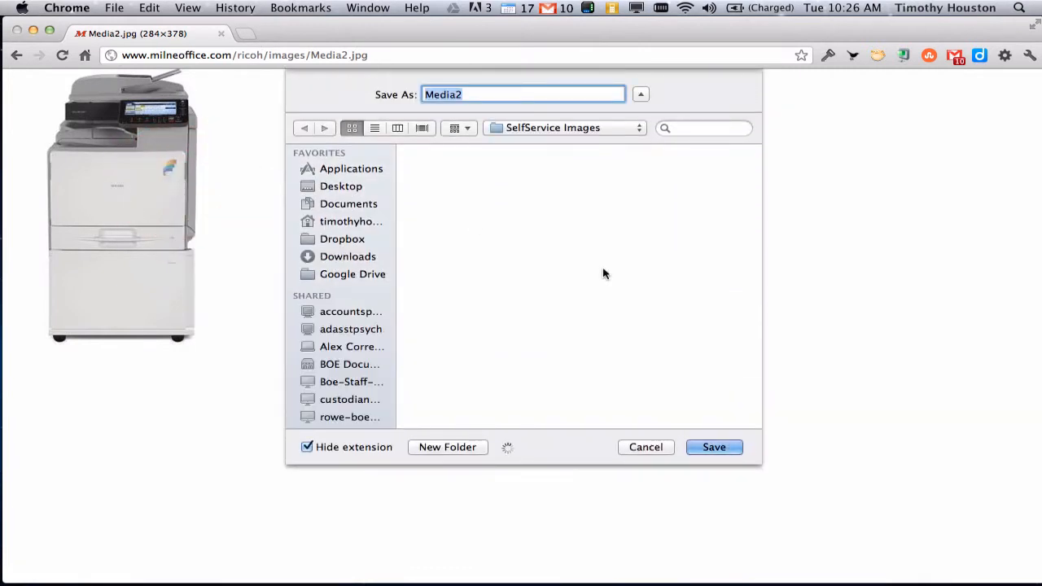
click(713, 446)
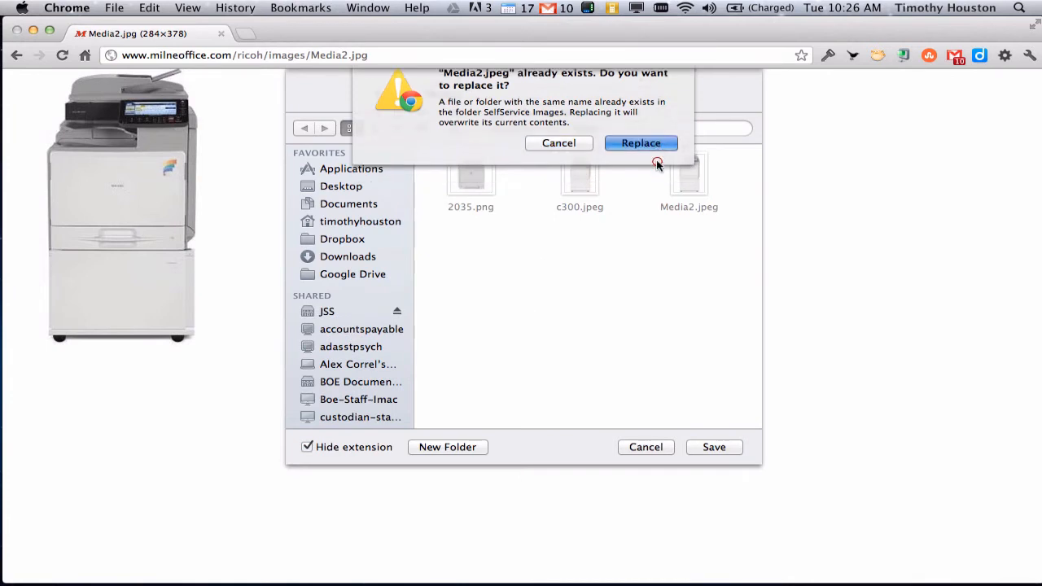
click(640, 143)
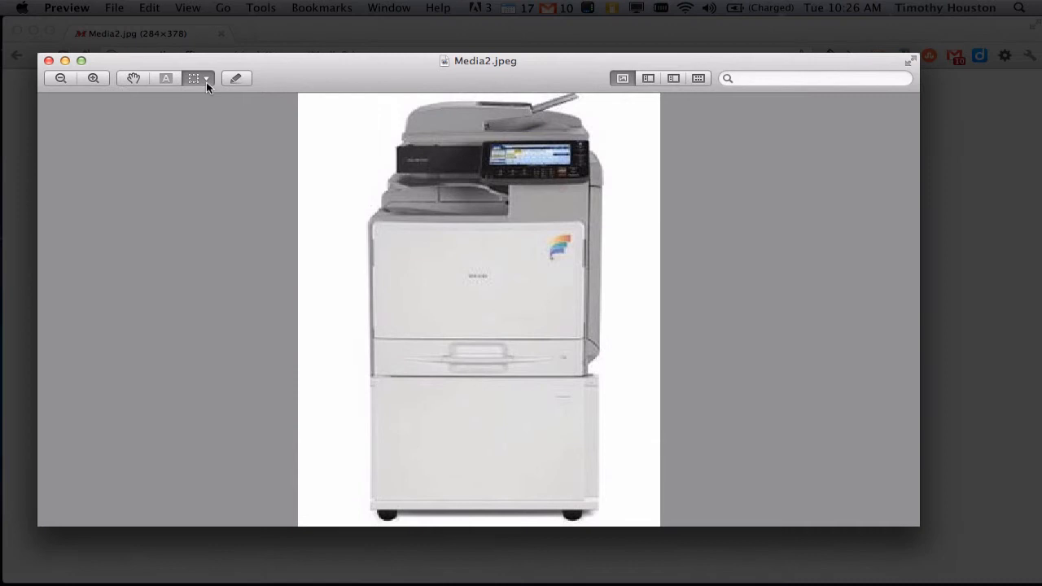
- Activate the Instant Alpha tool on the Media2.jpeg copier photo in Preview
click(207, 78)
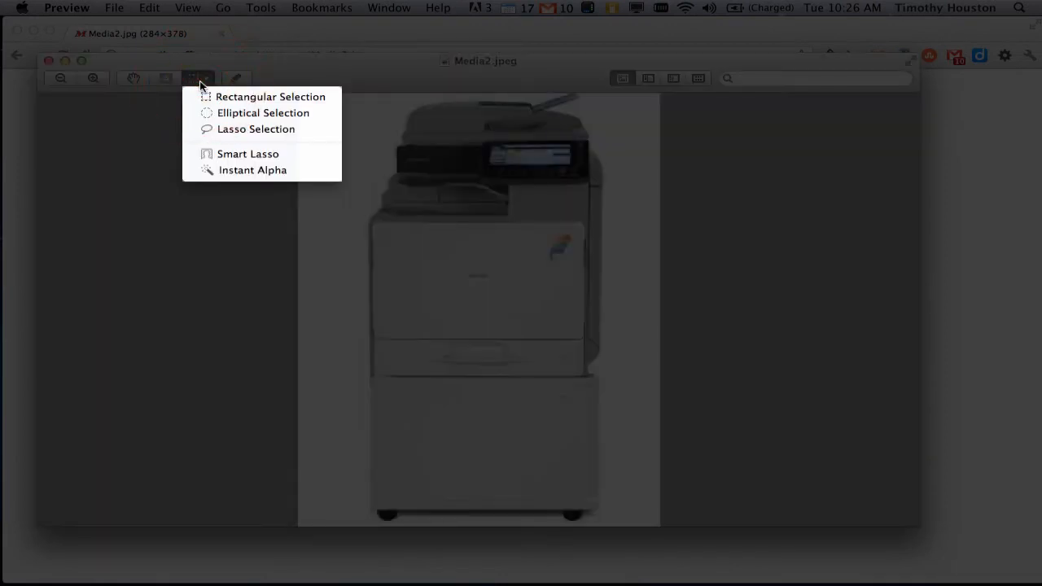
mouse_move(252, 171)
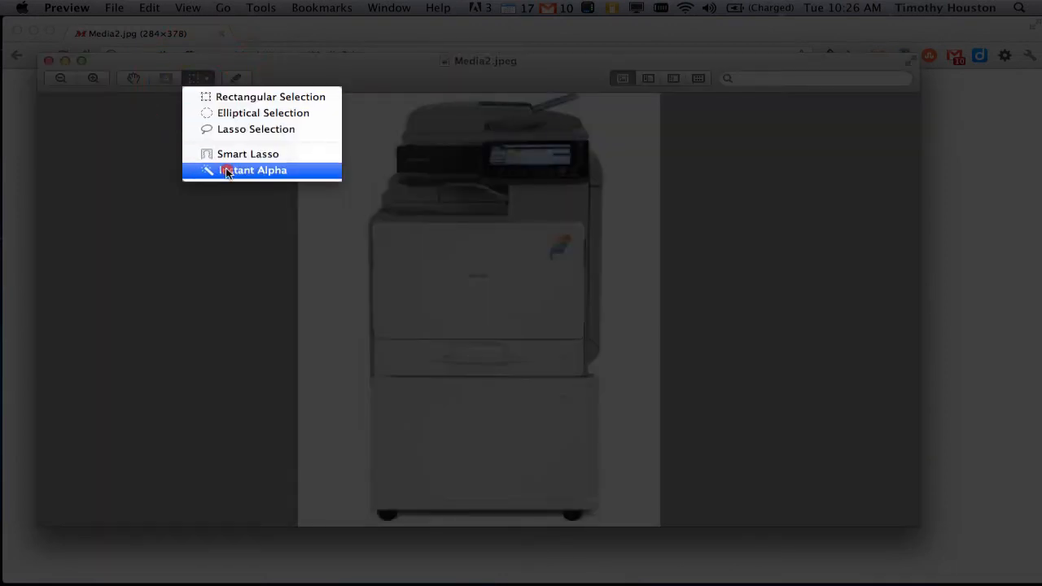
click(253, 170)
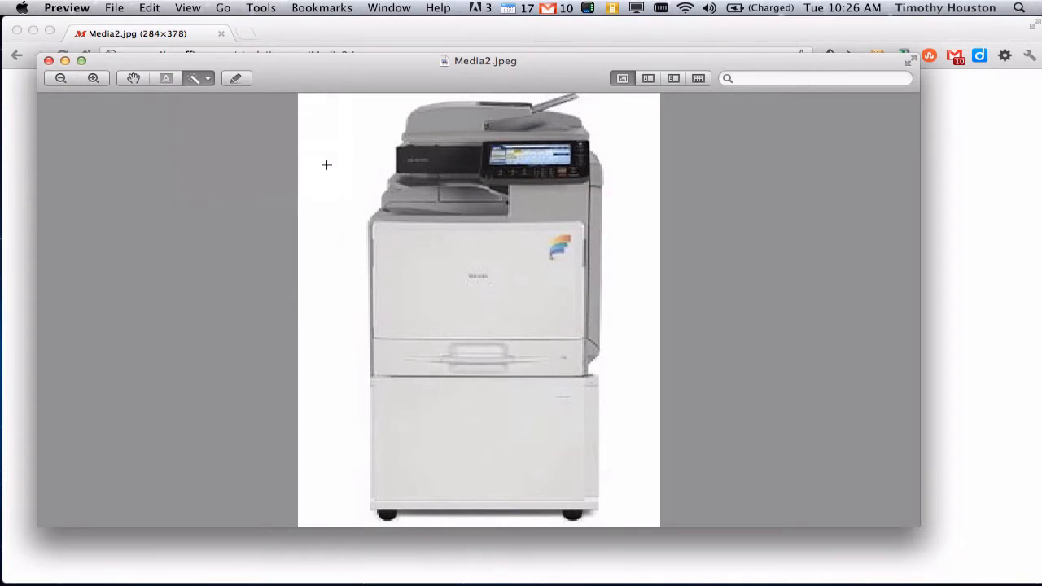
- Select and delete the copier's white background, duplicating the result as a transparent Media2 PNG
click(330, 165)
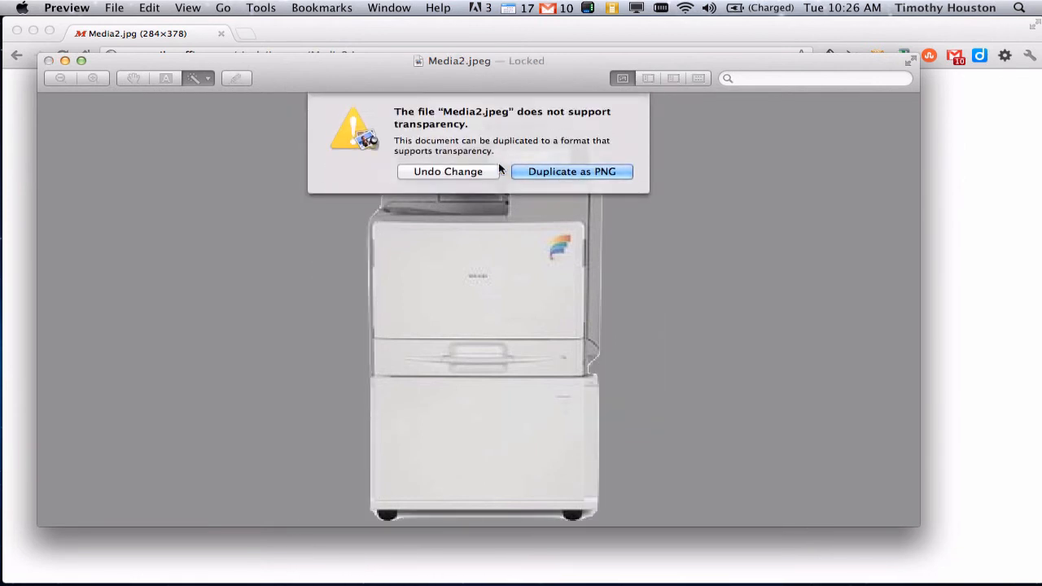
mouse_move(546, 176)
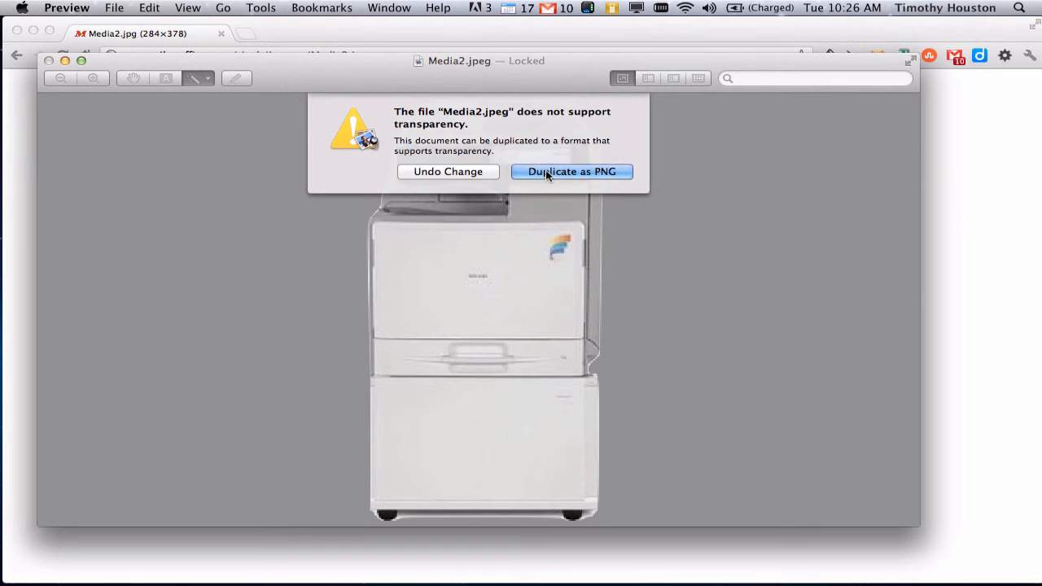
click(571, 171)
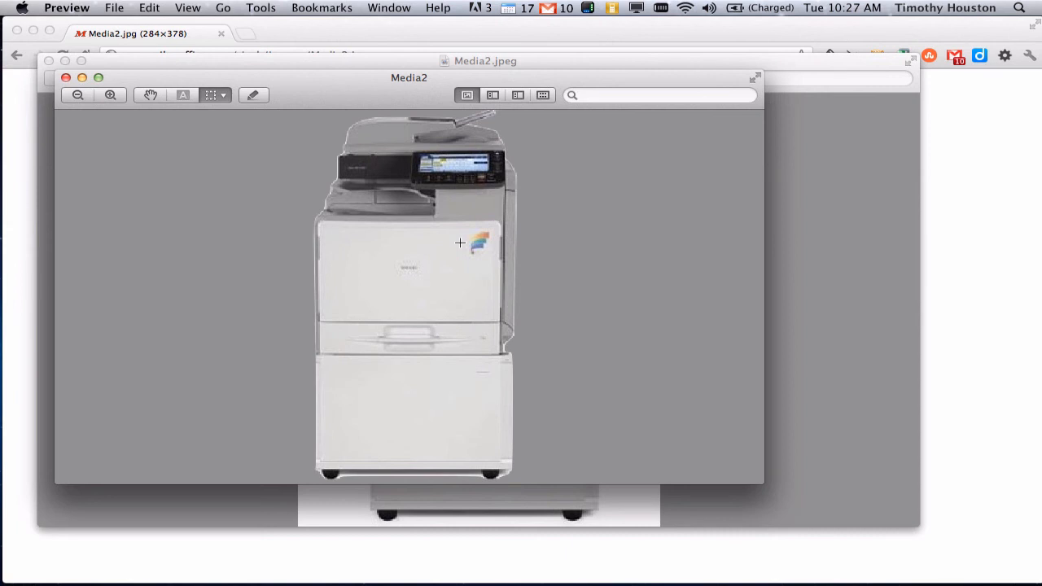
mouse_move(553, 180)
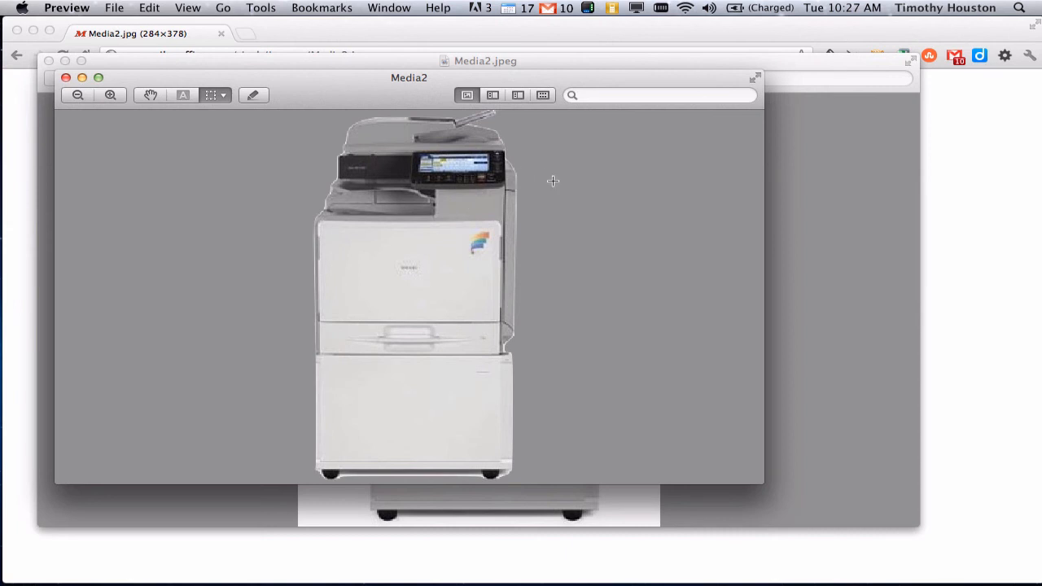